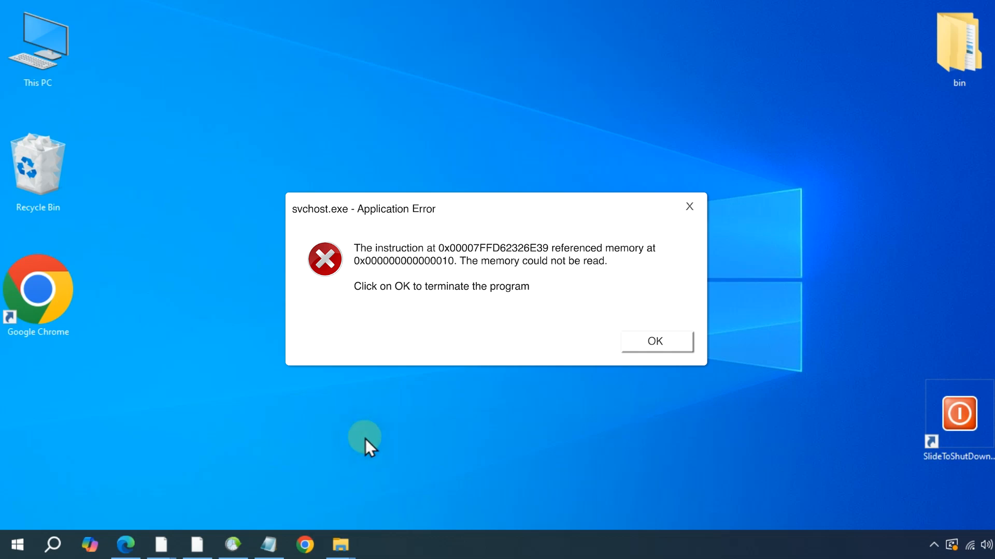
{"action": "mouse_move", "coordinate": [716, 447]}
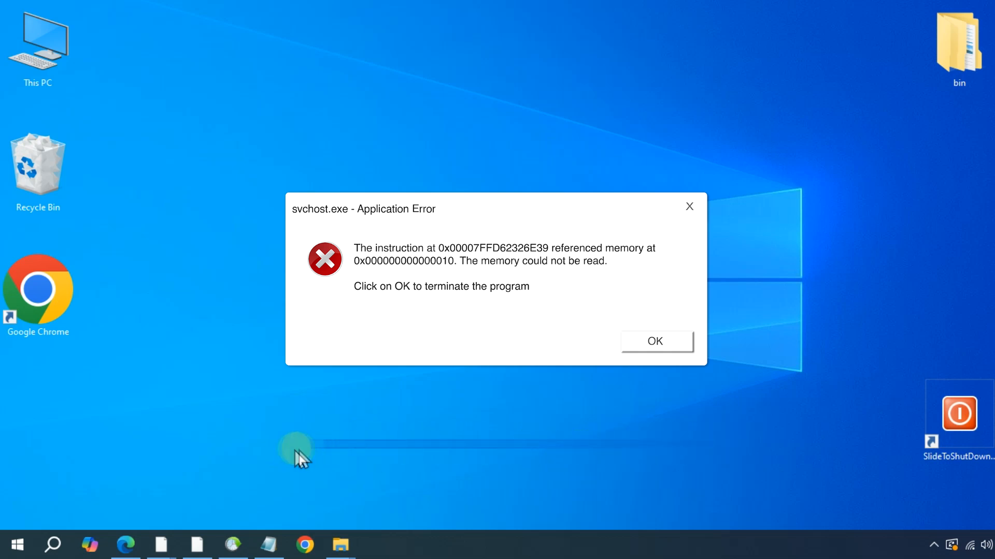
{"action": "mouse_move", "coordinate": [244, 489]}
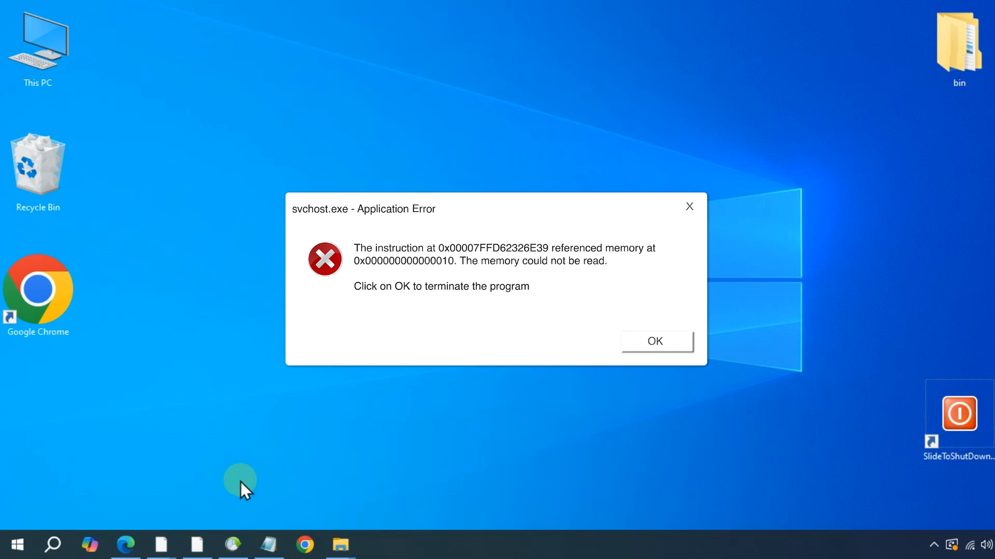
{"action": "mouse_move", "coordinate": [719, 450]}
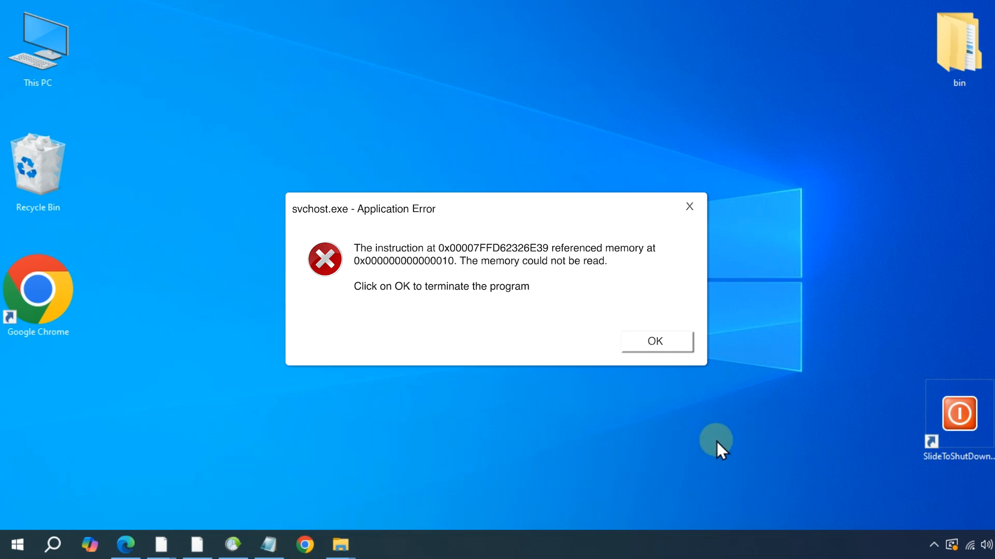
Dismiss the svchost.exe error and search 'CMD' from the Start menu.
{"action": "left_click_drag", "start_coordinate": [717, 441], "coordinate": [340, 454]}
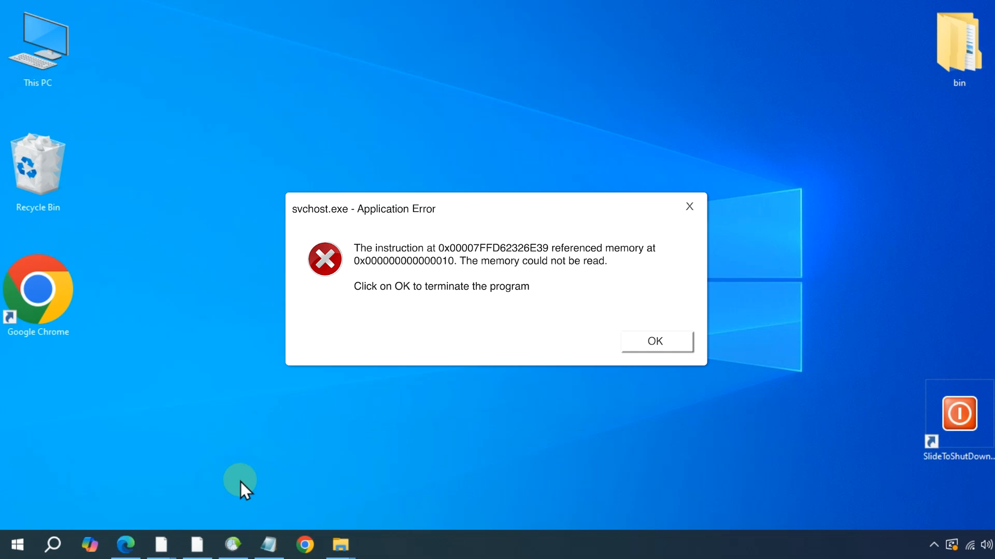
{"action": "left_click", "coordinate": [655, 341]}
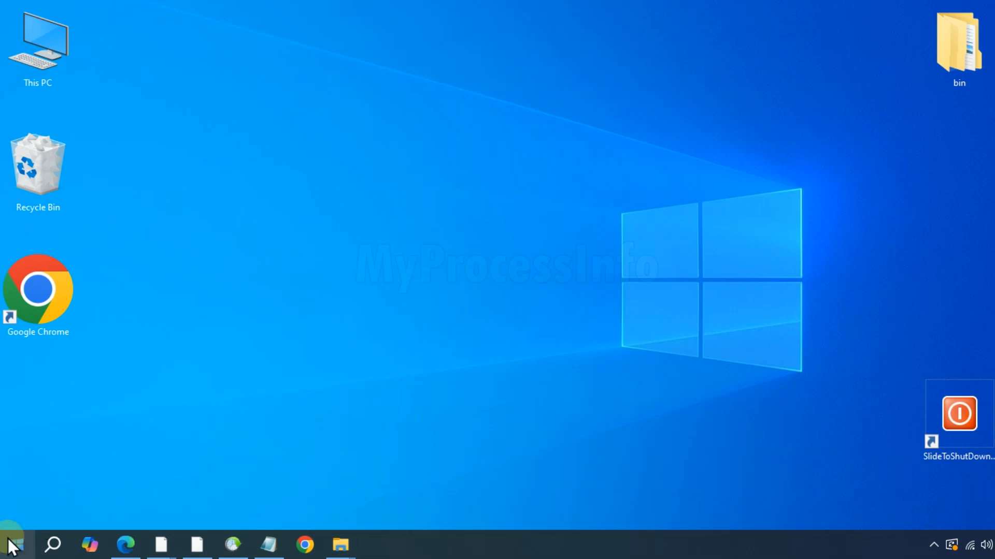
{"action": "left_click", "coordinate": [11, 544]}
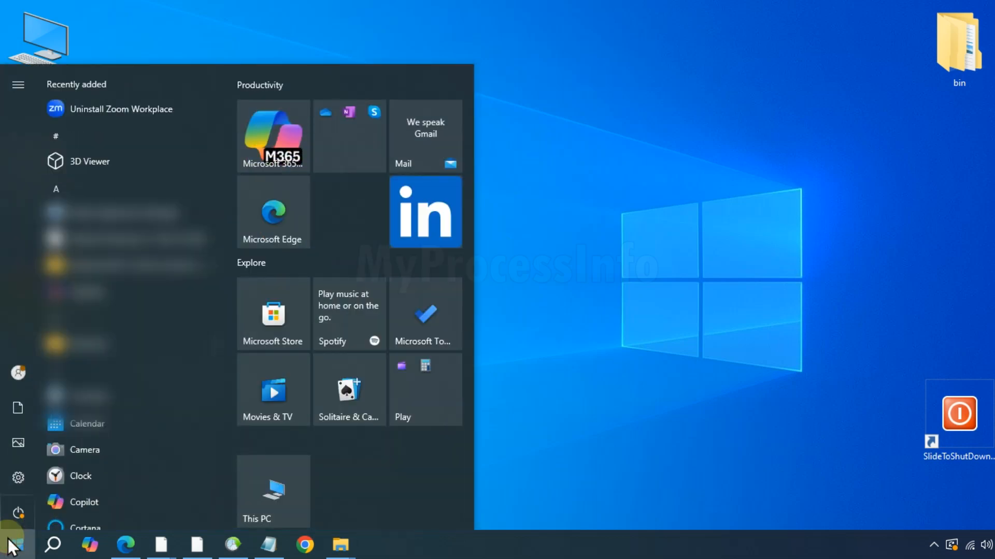
{"action": "type", "text": "CMD"}
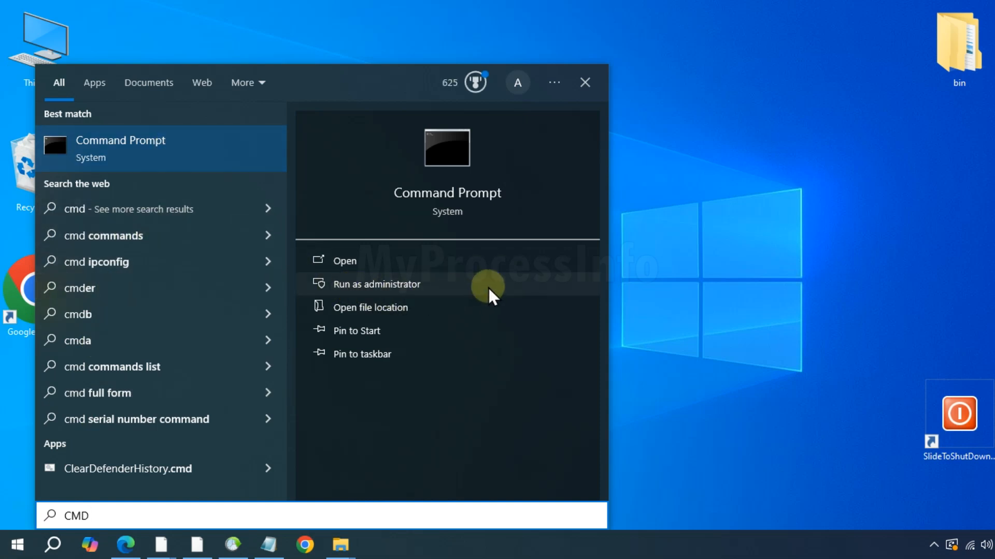
Run Command Prompt as administrator.
{"action": "left_click", "coordinate": [377, 285]}
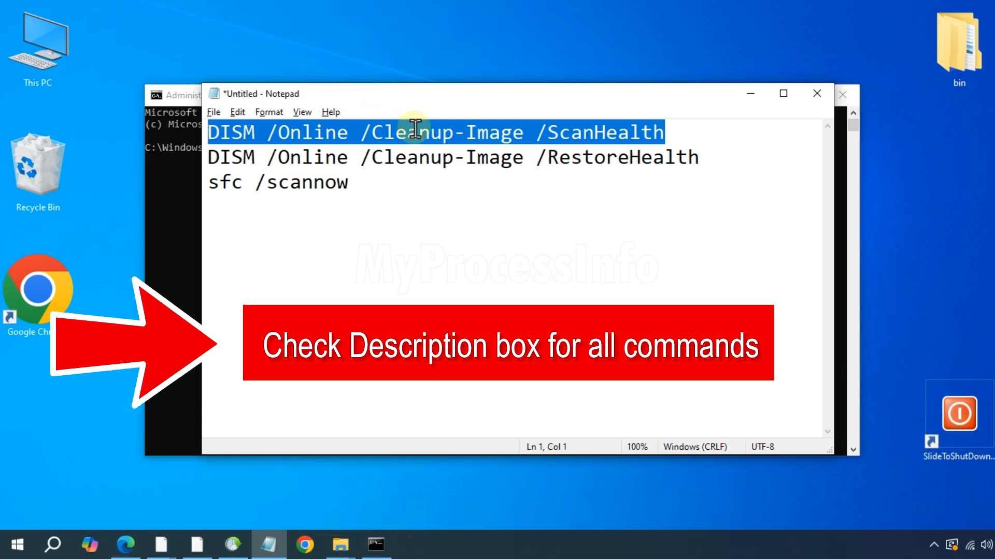
{"action": "mouse_move", "coordinate": [462, 175]}
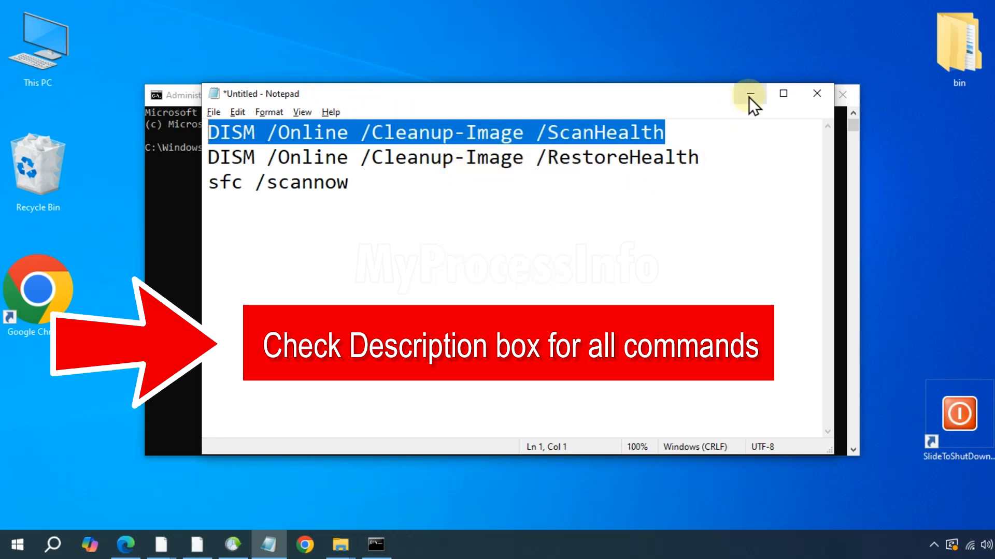
Minimize Notepad and enter DISM /Online /Cleanup-Image /ScanHealth in the admin prompt.
{"action": "left_click", "coordinate": [750, 94]}
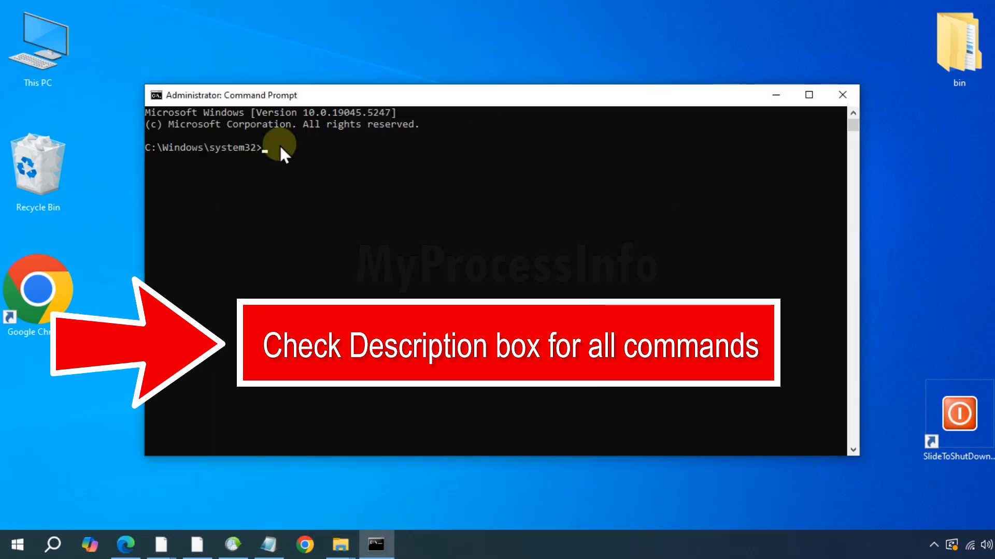
{"action": "type", "text": "DISM /Online /Cleanup-Image /ScanHealth"}
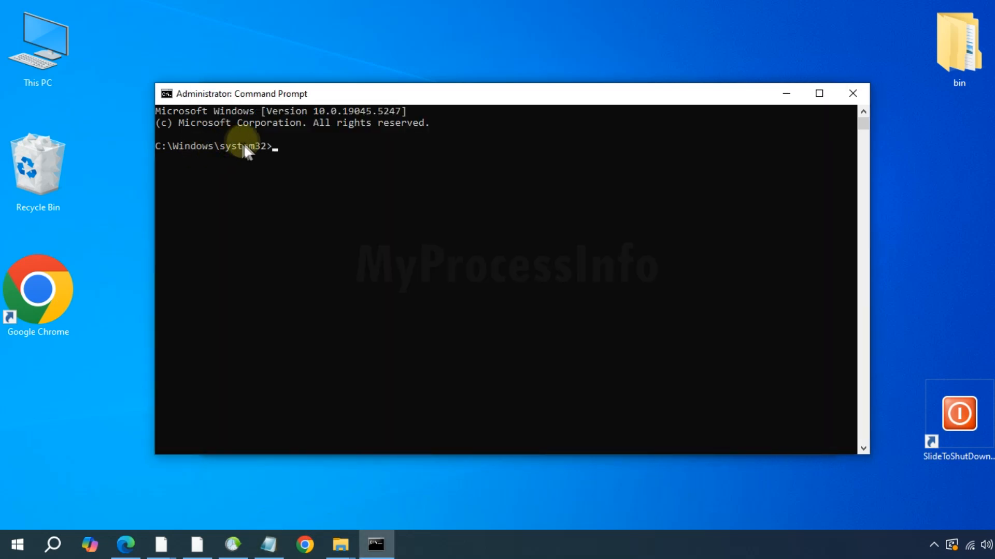
Run DISM /Online /Cleanup-Image /RestoreHealth to repair the Windows image.
{"action": "type", "text": "DISM /Online /Cleanup-Image /RestoreHealth"}
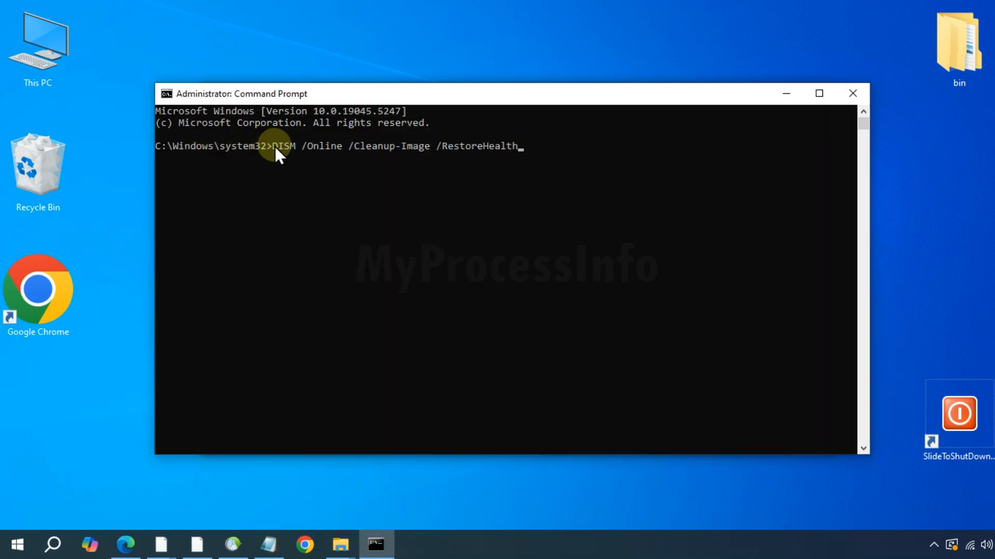
{"action": "mouse_move", "coordinate": [568, 156]}
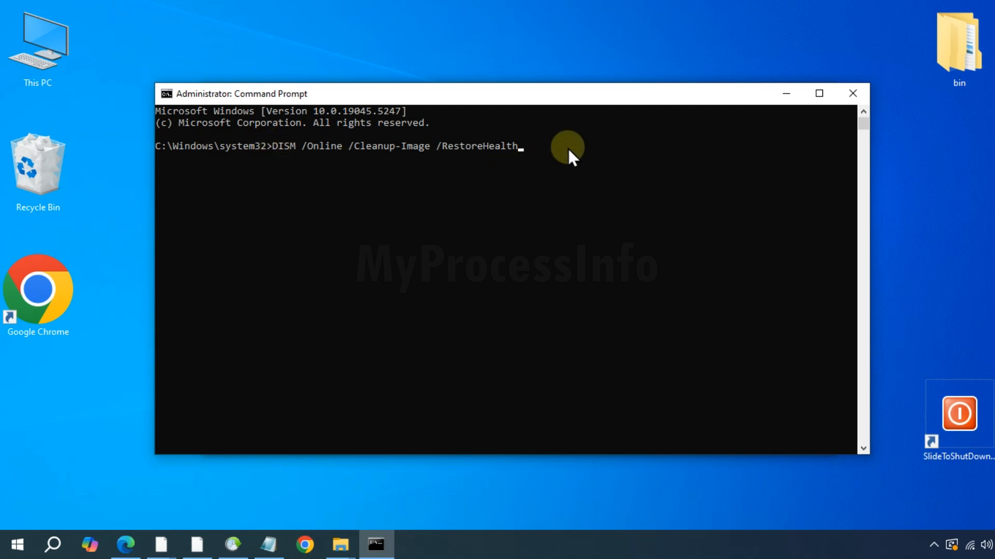
{"action": "key", "text": "Enter"}
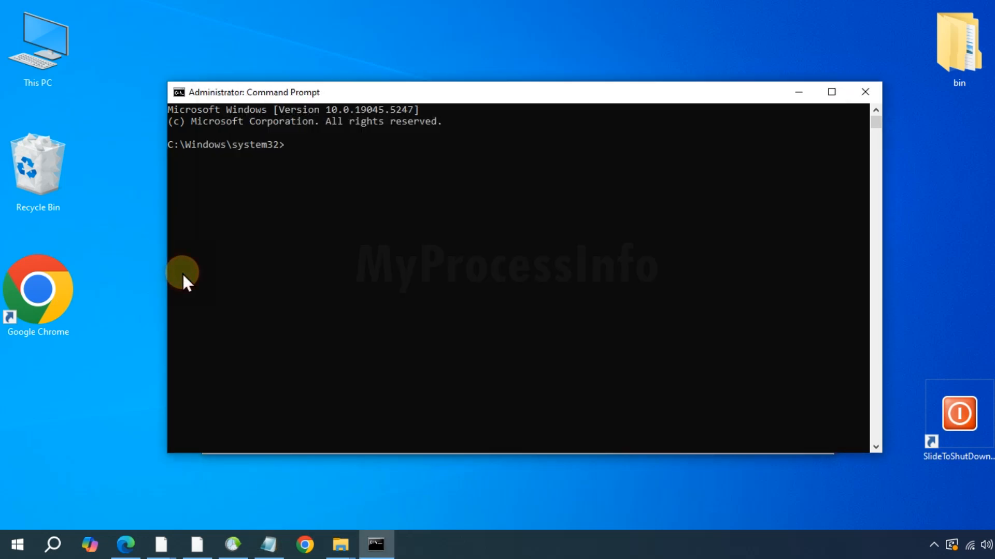
Enter sfc /scannow to start the system file scan.
{"action": "type", "text": "sfc /scannow"}
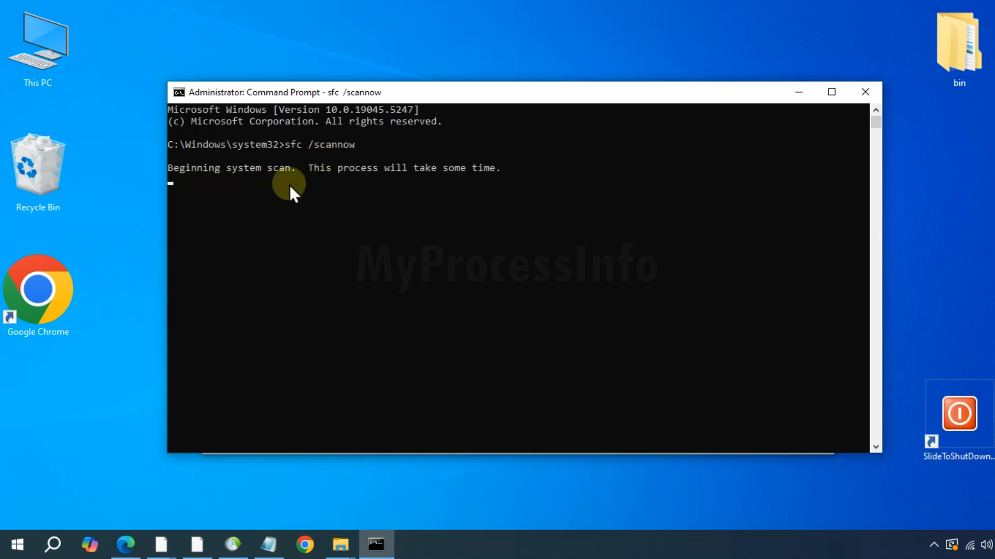
{"action": "mouse_move", "coordinate": [473, 184]}
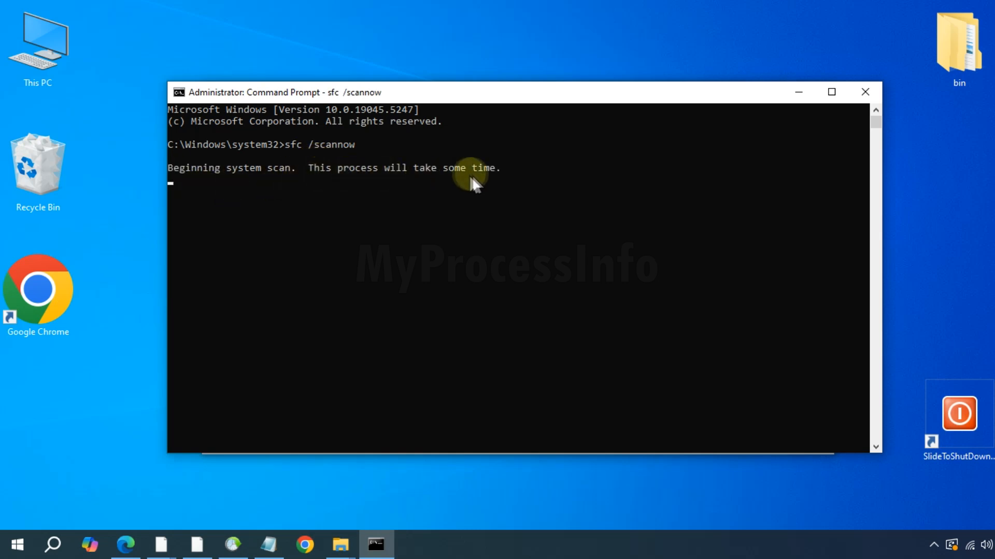